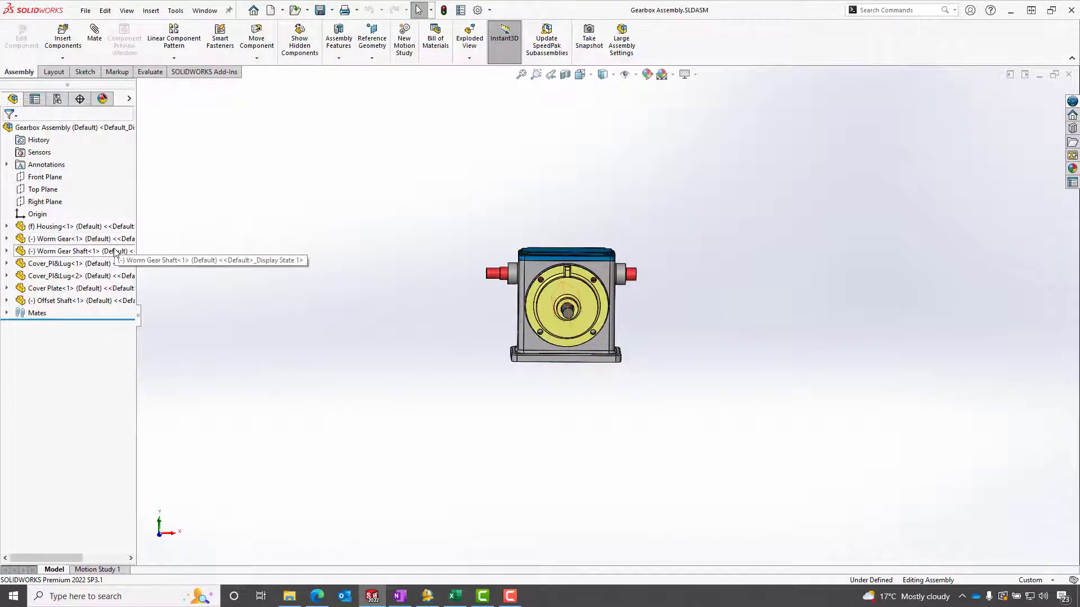
mouse_move(76, 300)
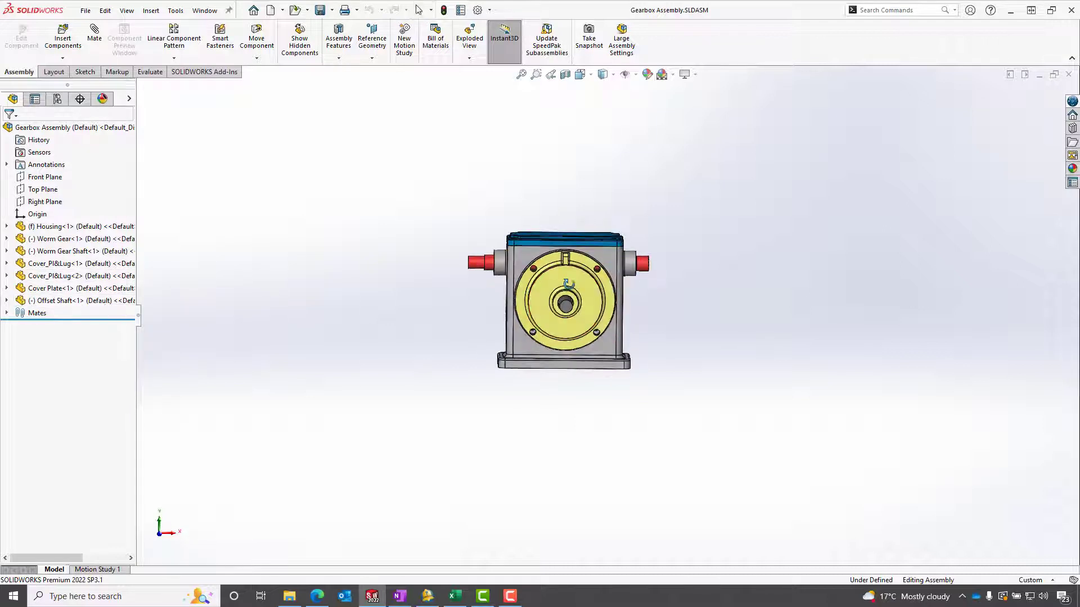
- Start Pack and Go for the Gearbox assembly with C:\temp as the destination folder
left_click(84, 10)
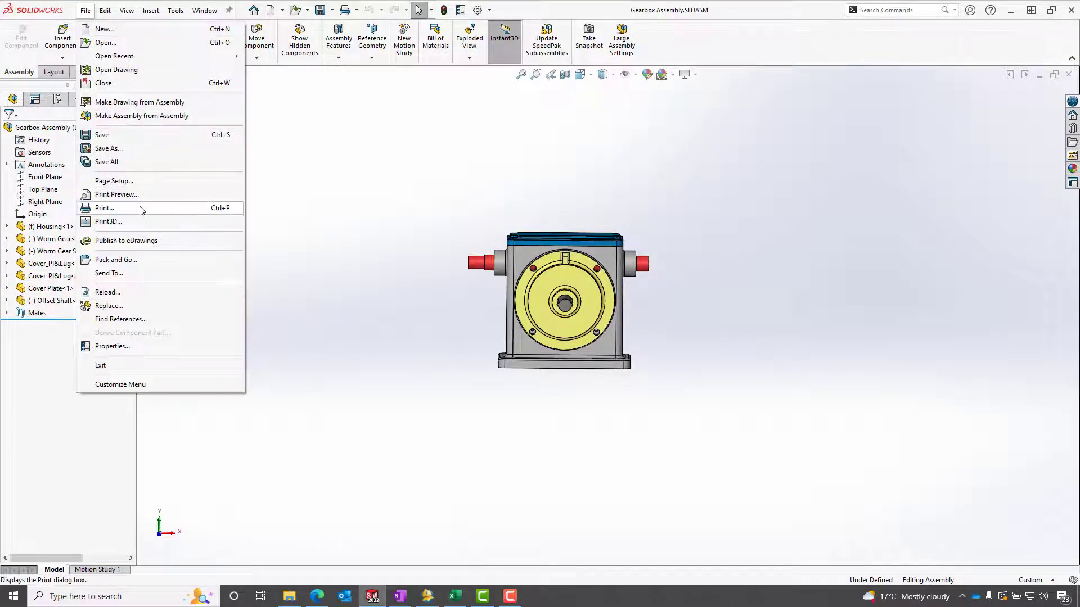
left_click(116, 260)
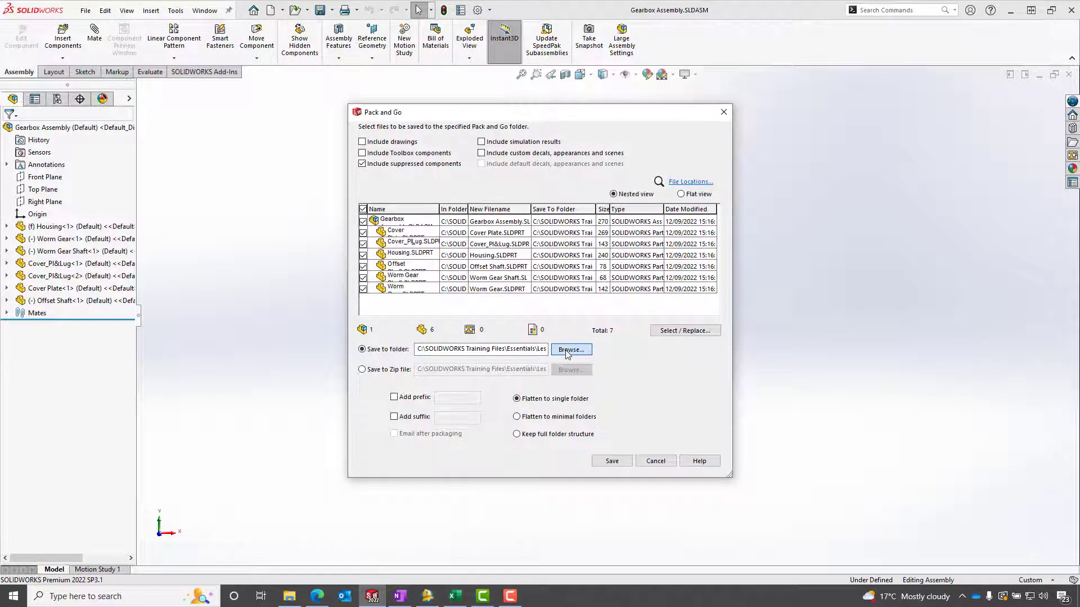
left_click(570, 350)
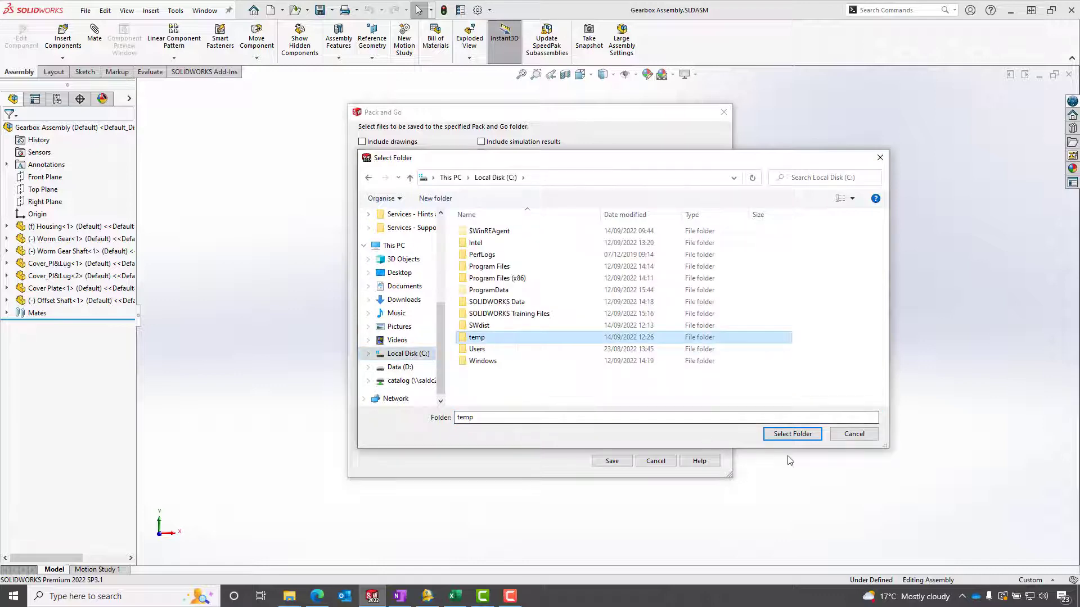
left_click(791, 434)
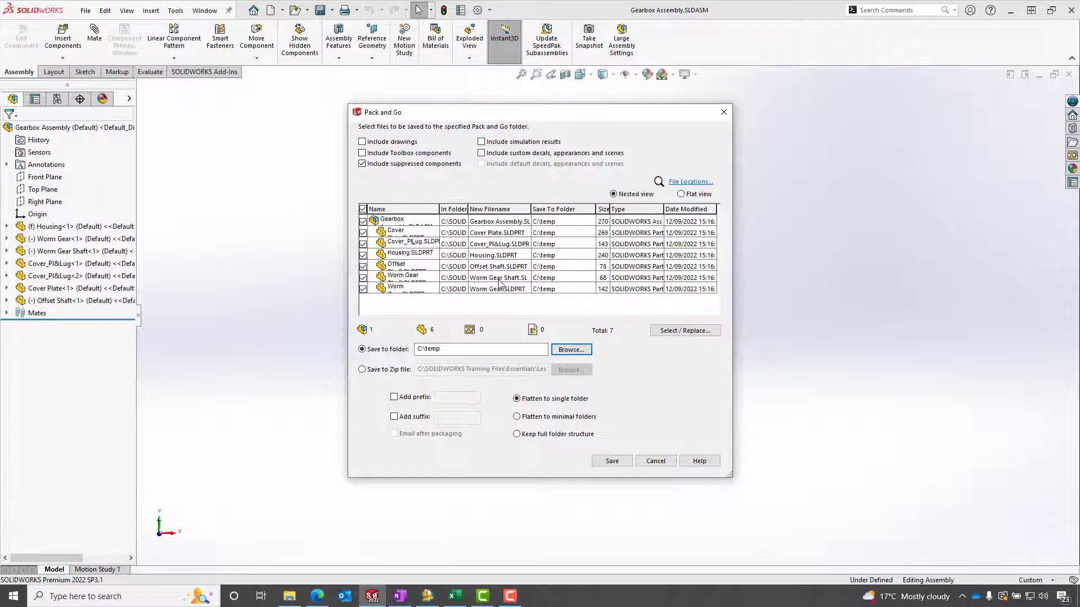
mouse_move(480, 519)
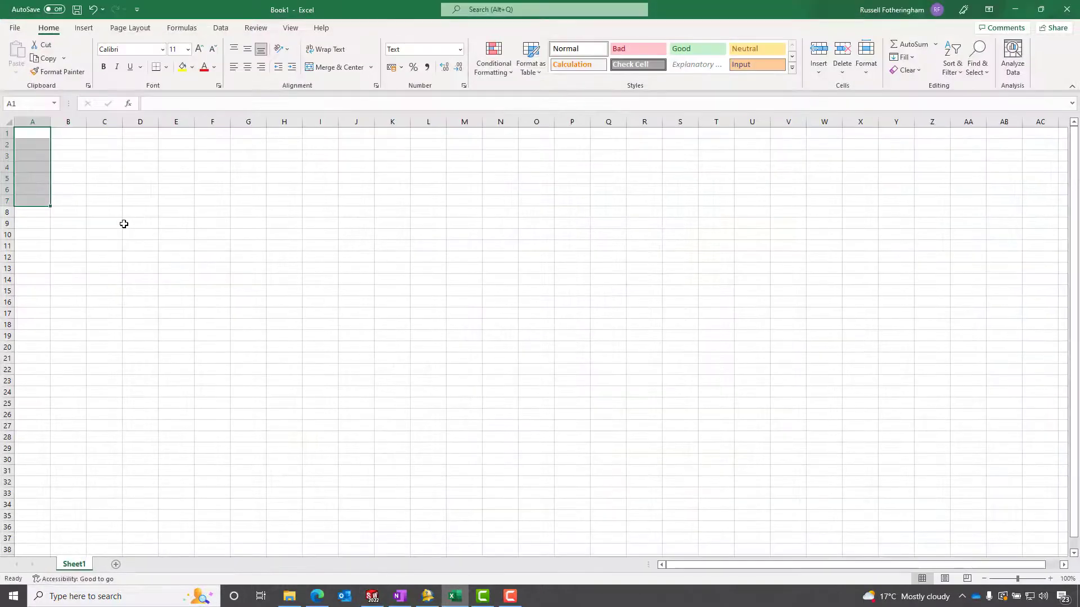
- Fill cells A1:A7 with 001 through 007 and copy the seven numbers
left_click(33, 133)
type("001")
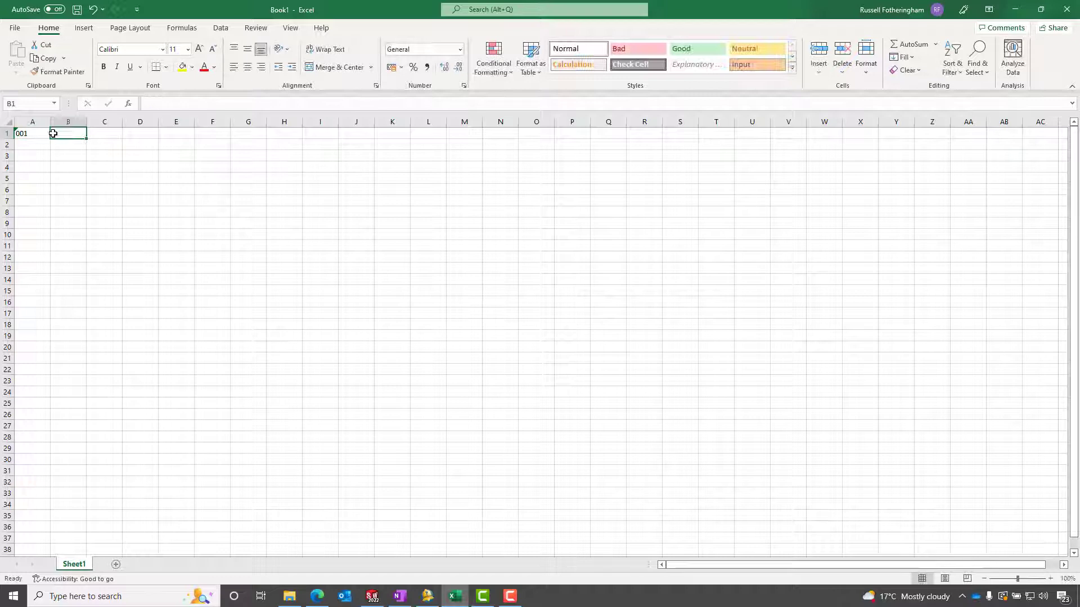
left_click_drag(49, 139, 48, 150)
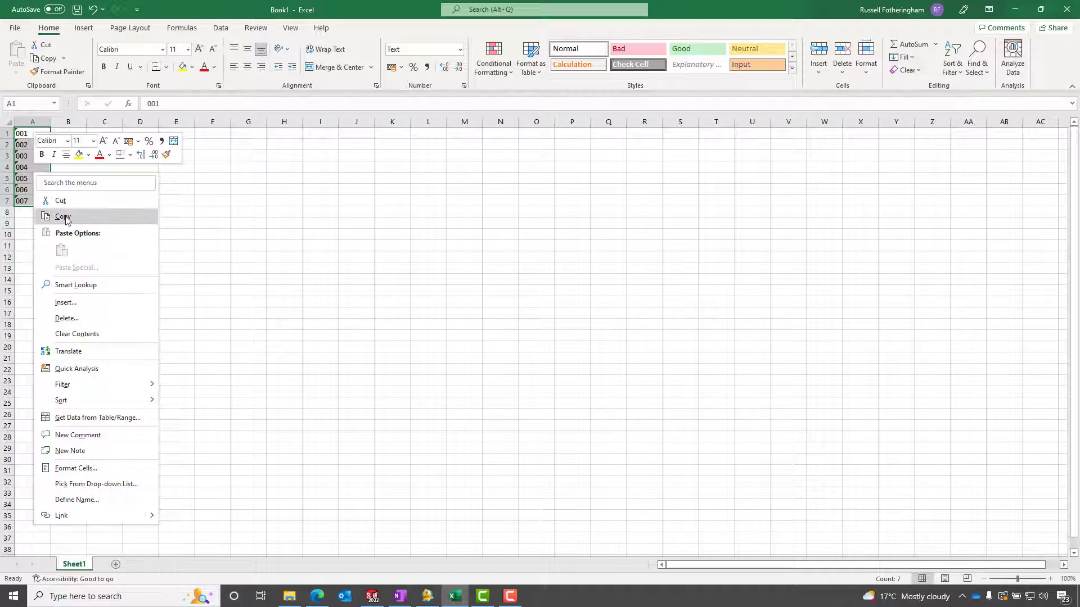
left_click(63, 216)
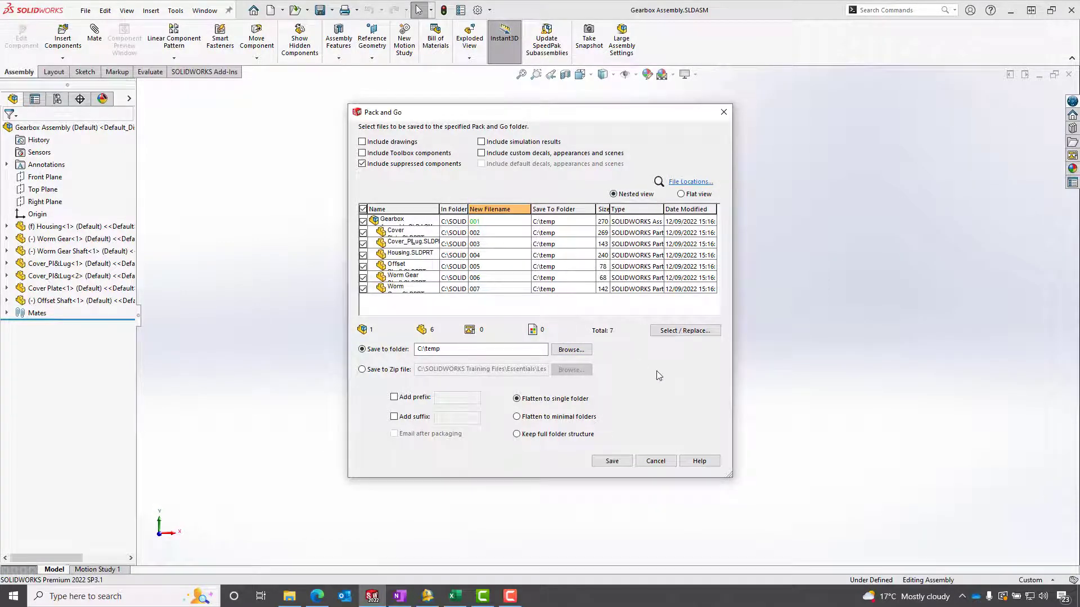
mouse_move(496, 294)
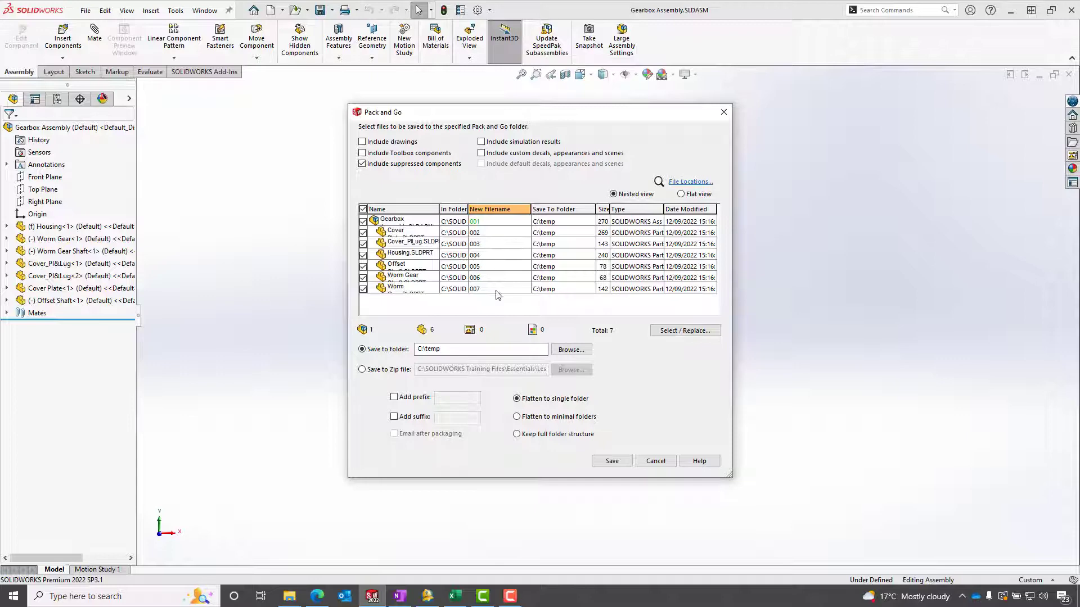
- Save the package so the seven files 001–007 are copied into C:\temp
left_click(610, 461)
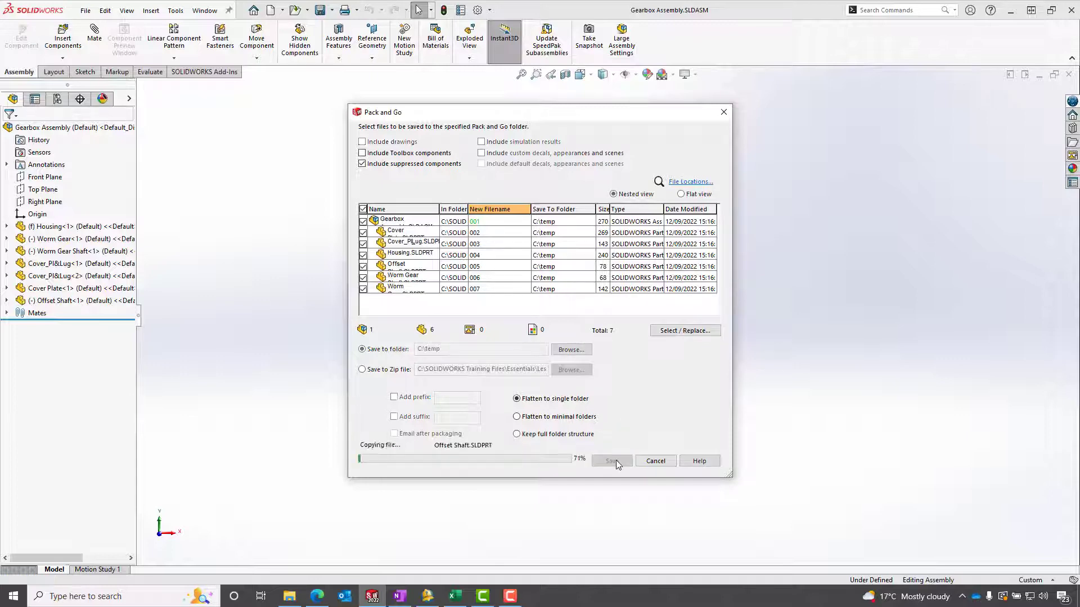
left_click(610, 461)
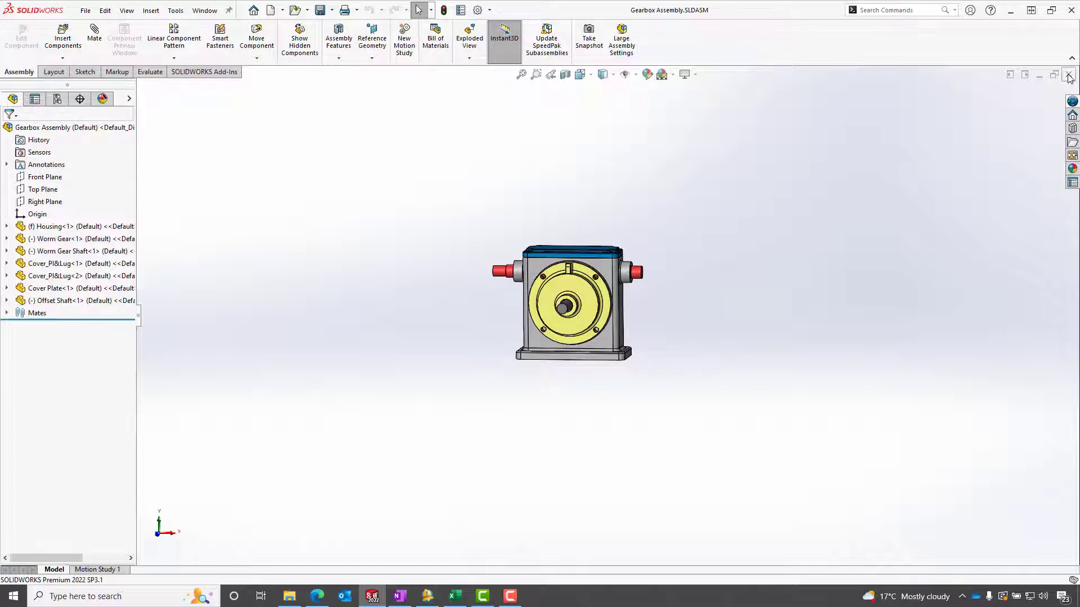
- Close the Gearbox assembly and open 001.SLDASM from C:\temp
left_click(1069, 75)
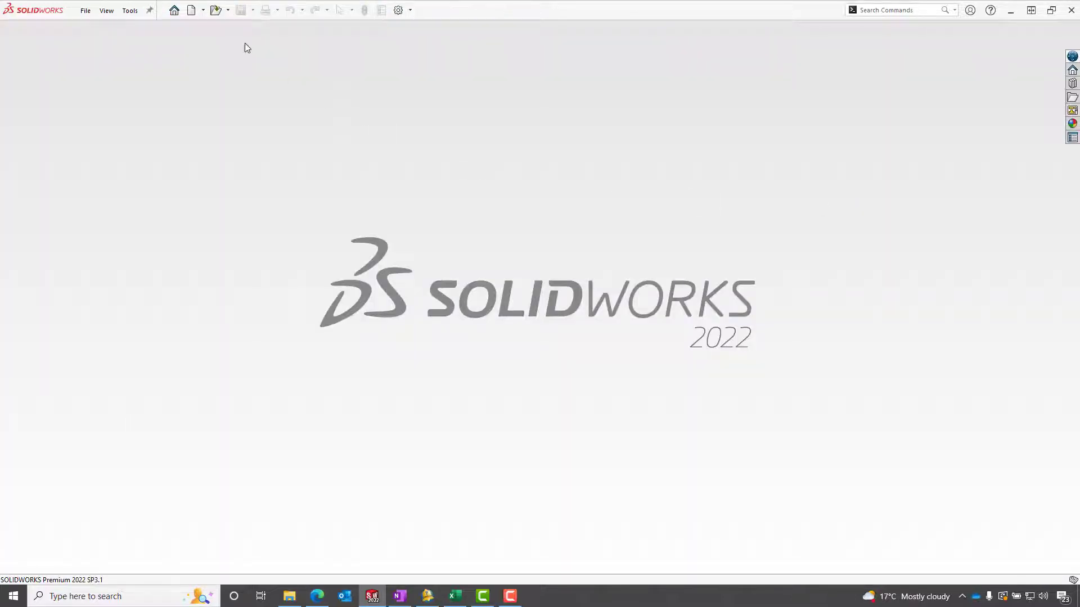
left_click(215, 10)
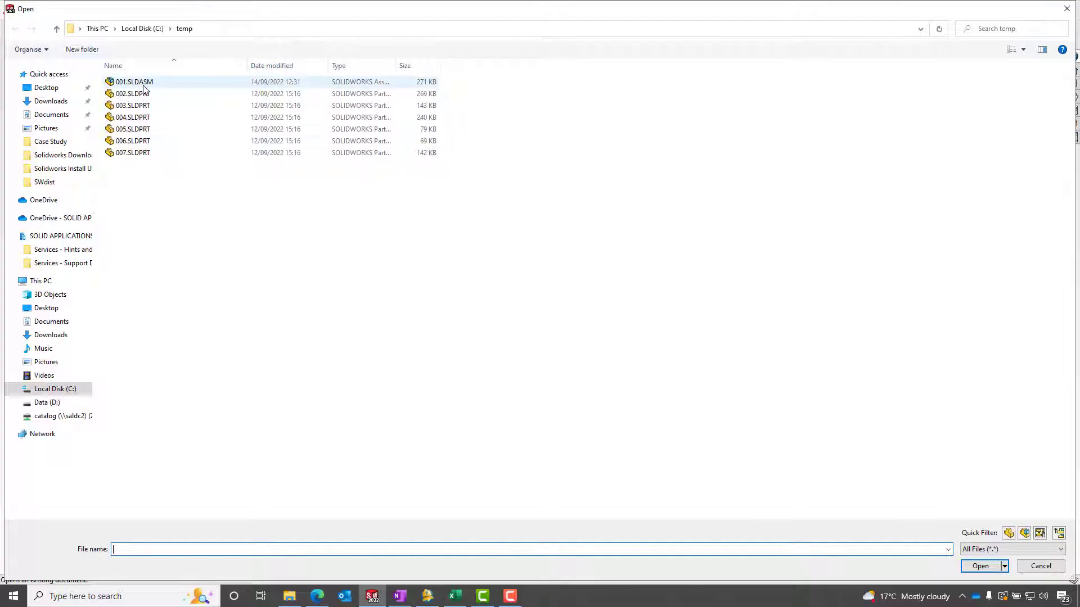
double_click(133, 81)
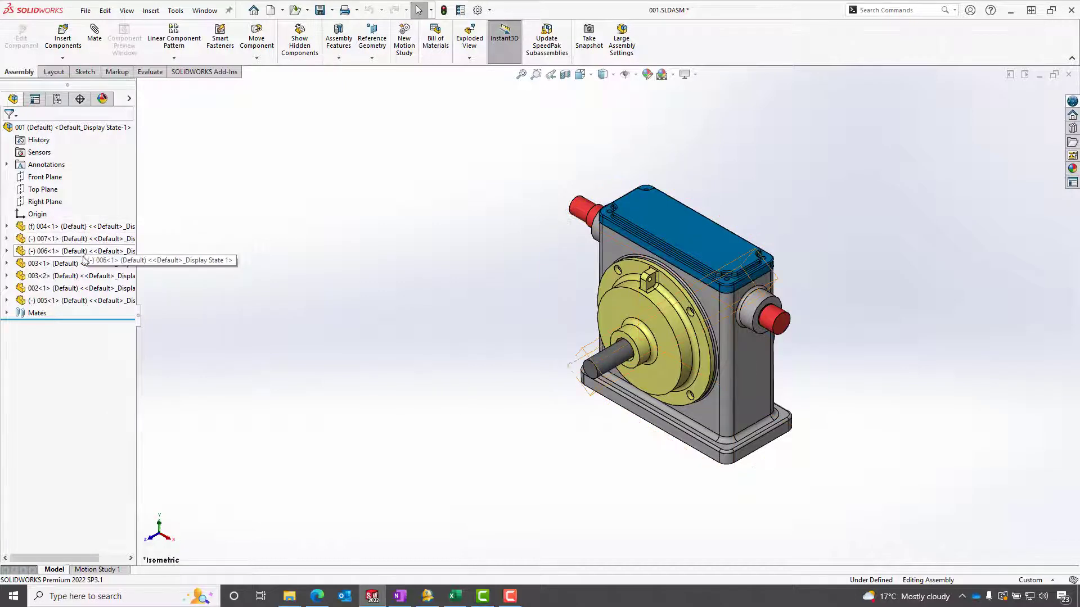
mouse_move(81, 301)
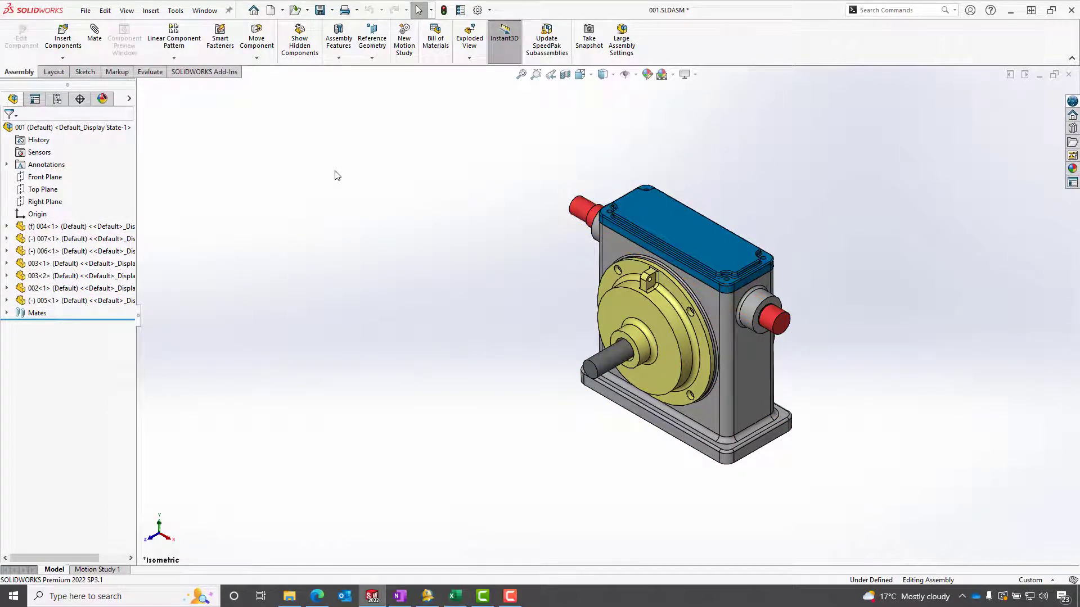
mouse_move(629, 216)
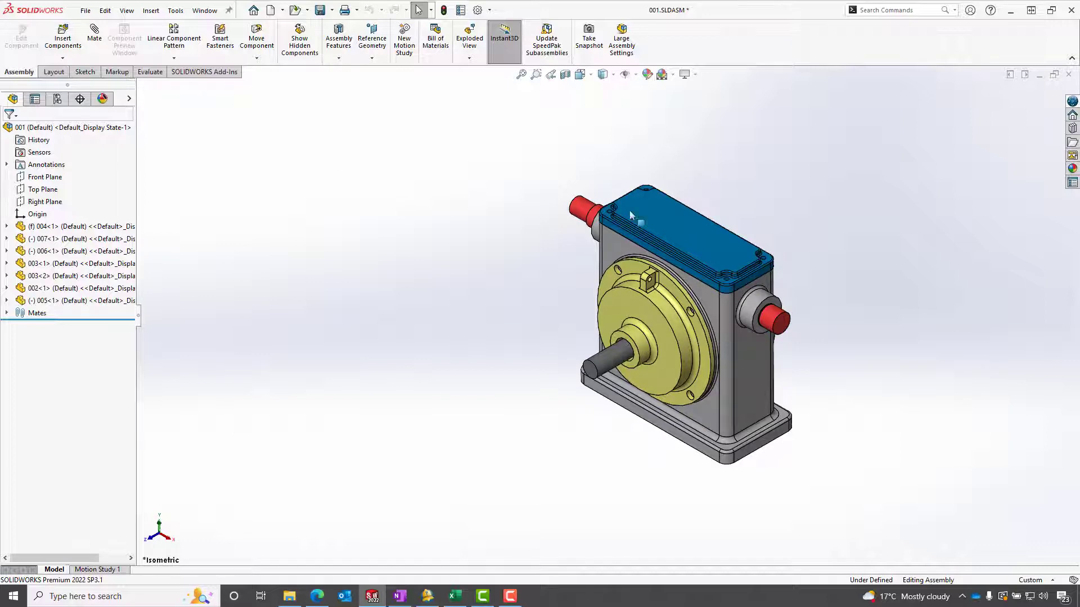